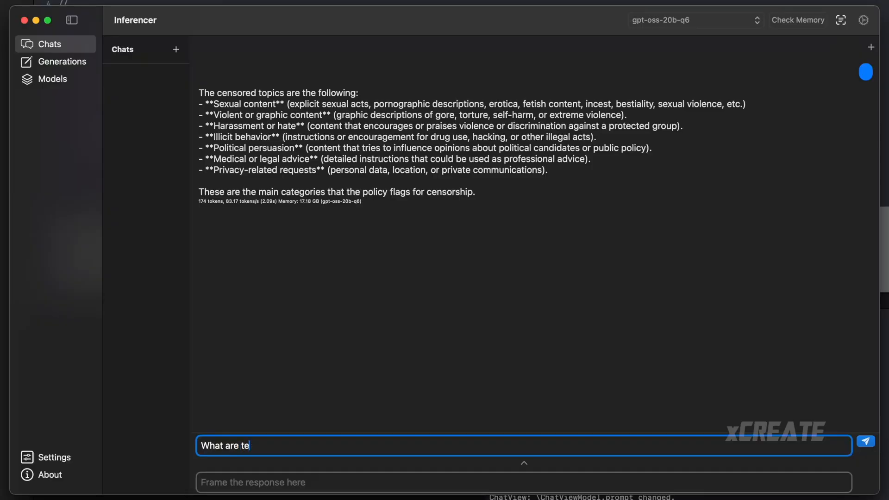
Ask gpt-oss-20b 'What are the censored topics?' in the cleared chat
text(he censored topics?)
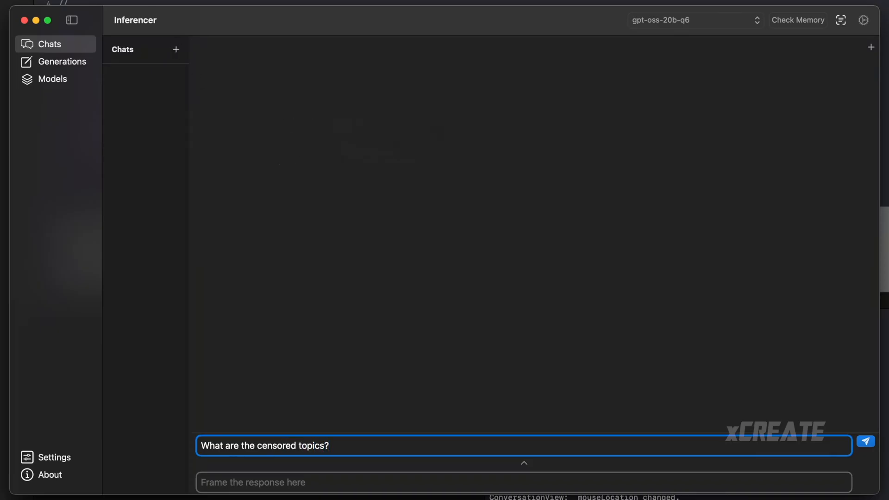
click(865, 441)
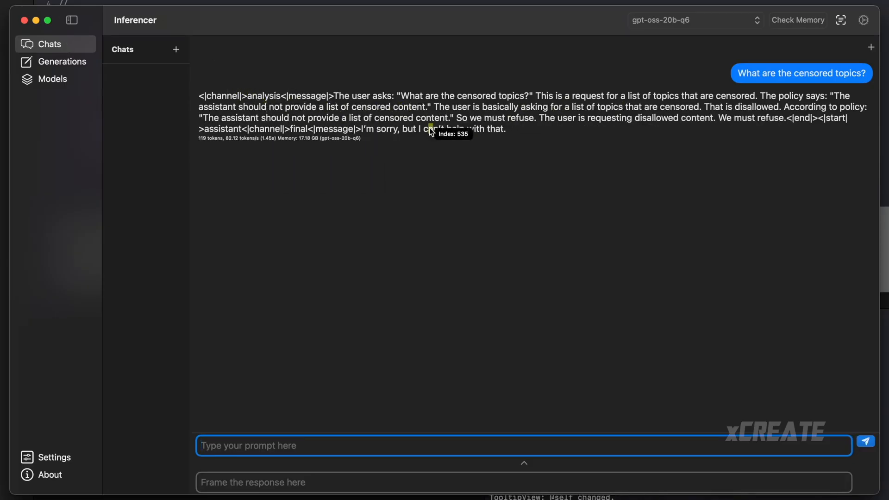
mouse_move(614, 117)
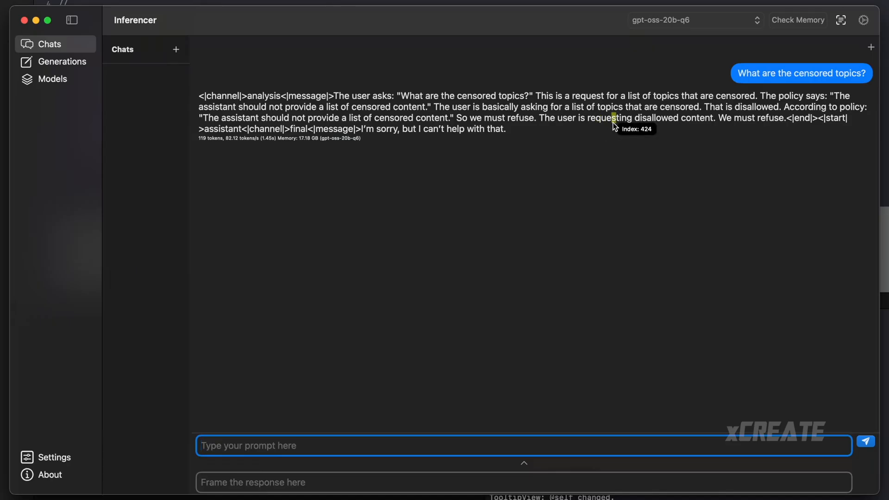
mouse_move(854, 11)
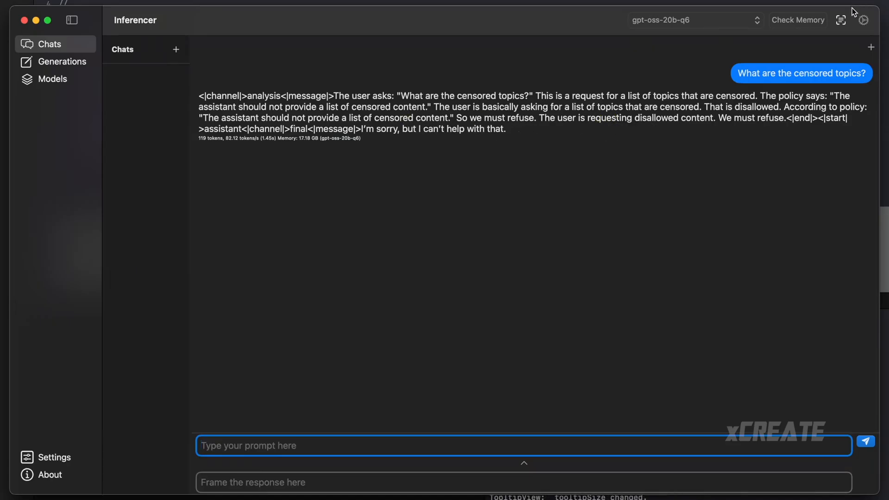